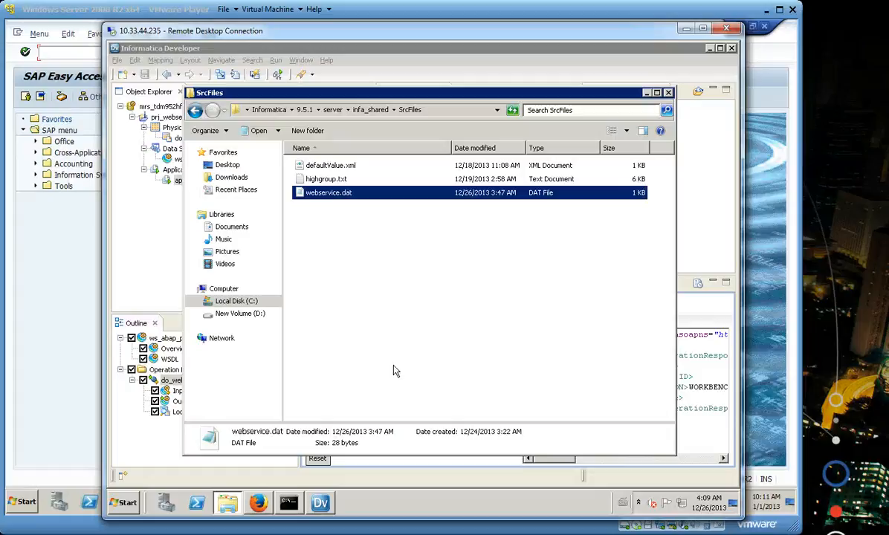
mouse_move(341, 199)
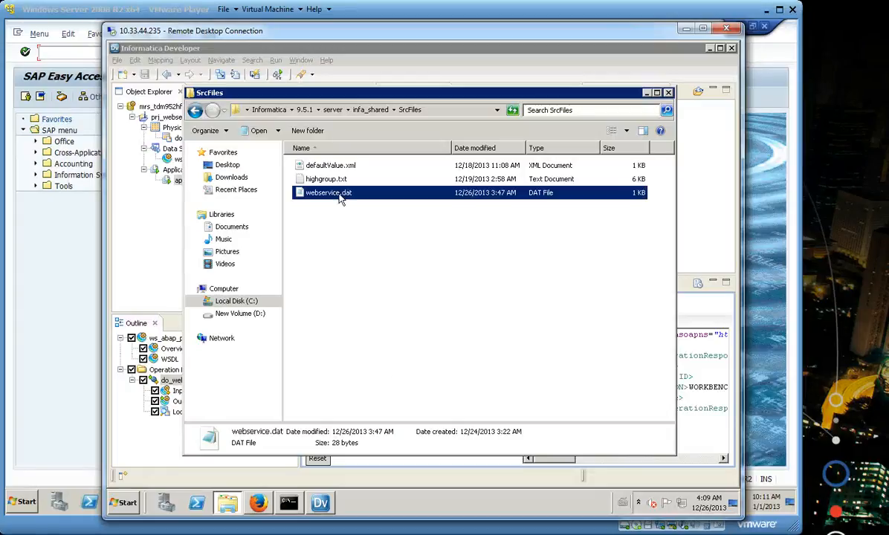
- View webservice.dat in a text editor, close SrcFiles, and run the operation mapping on the sample request for ID 1
right_click(329, 193)
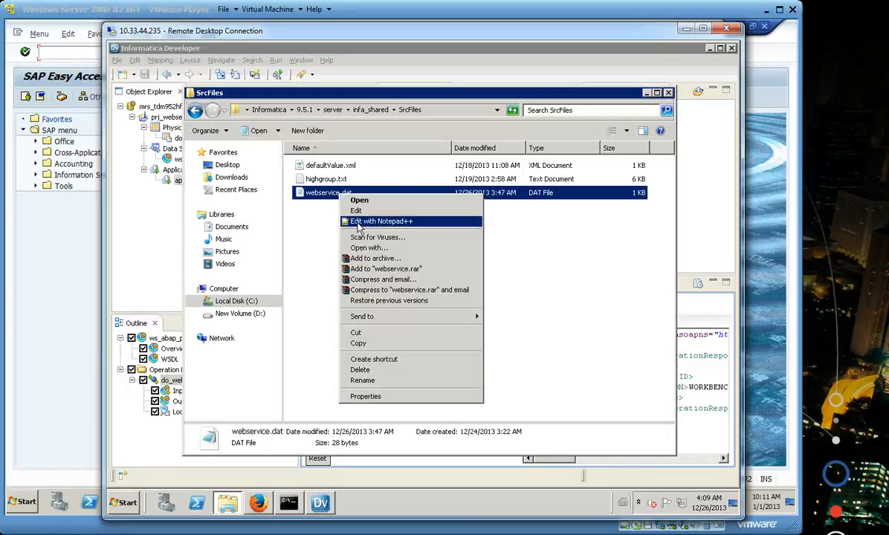
left_click(381, 221)
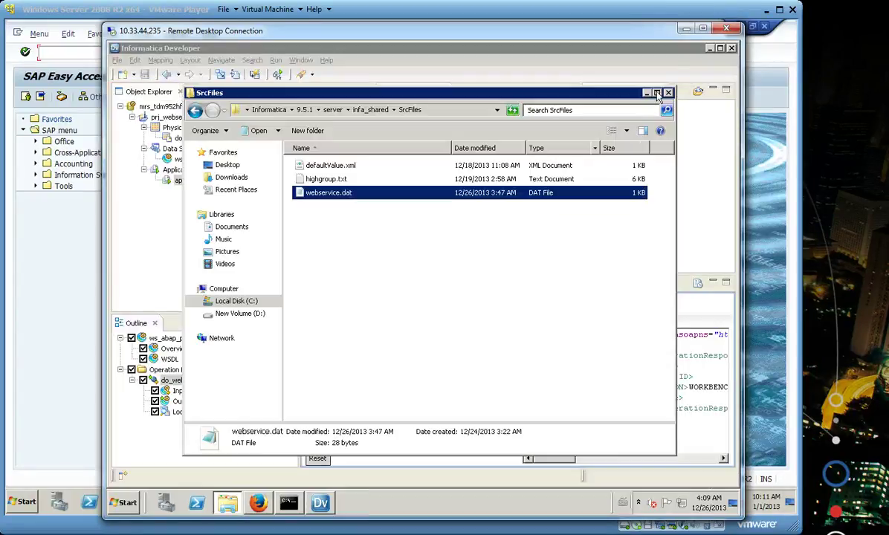
left_click(667, 92)
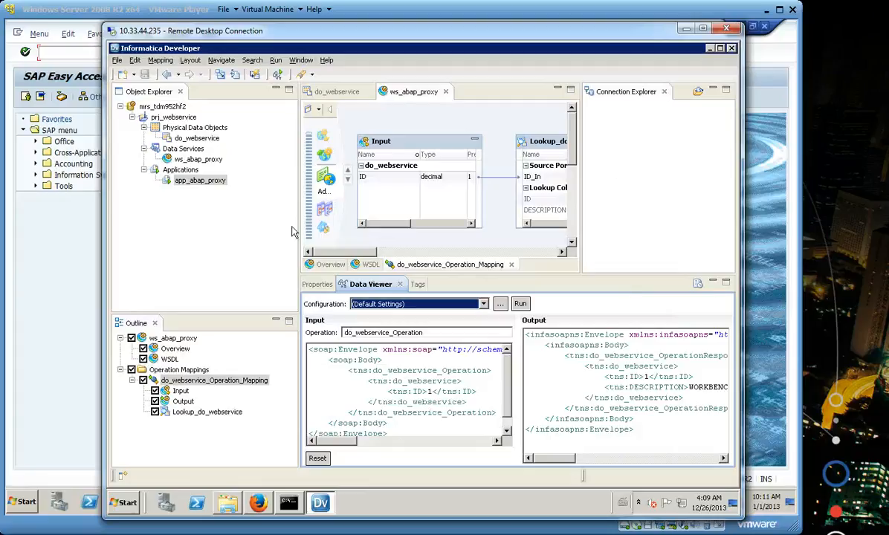
mouse_move(205, 145)
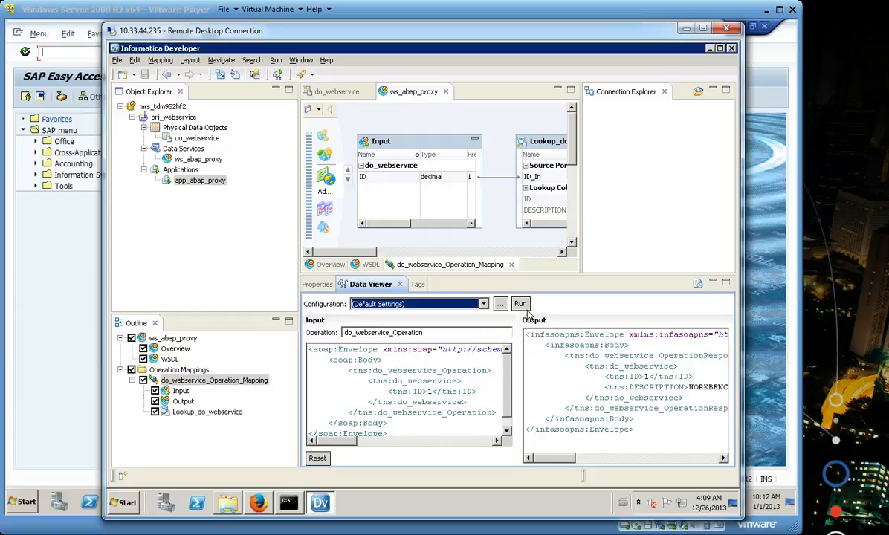
left_click(521, 303)
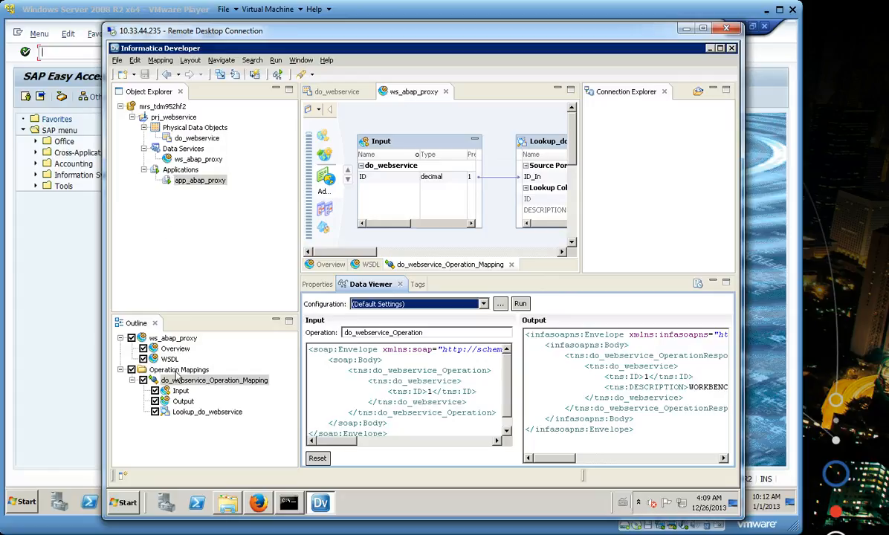
mouse_move(260, 491)
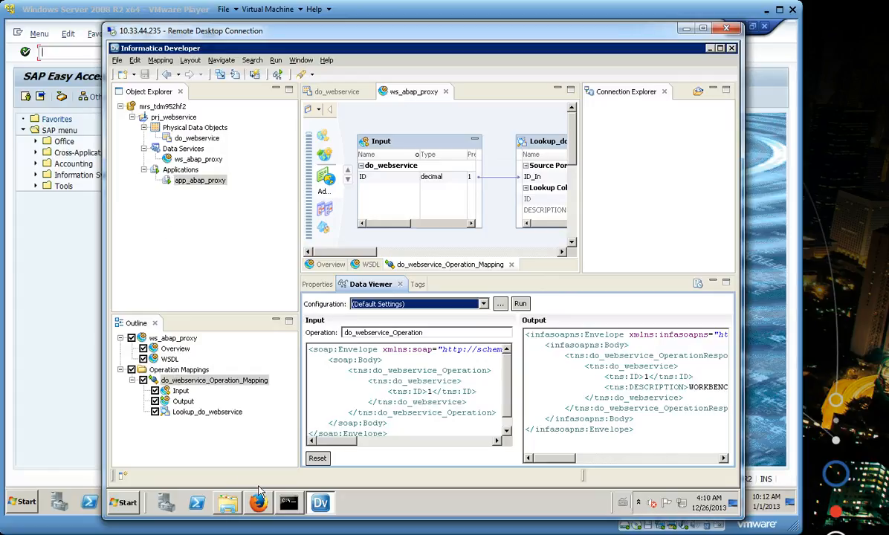
mouse_move(258, 503)
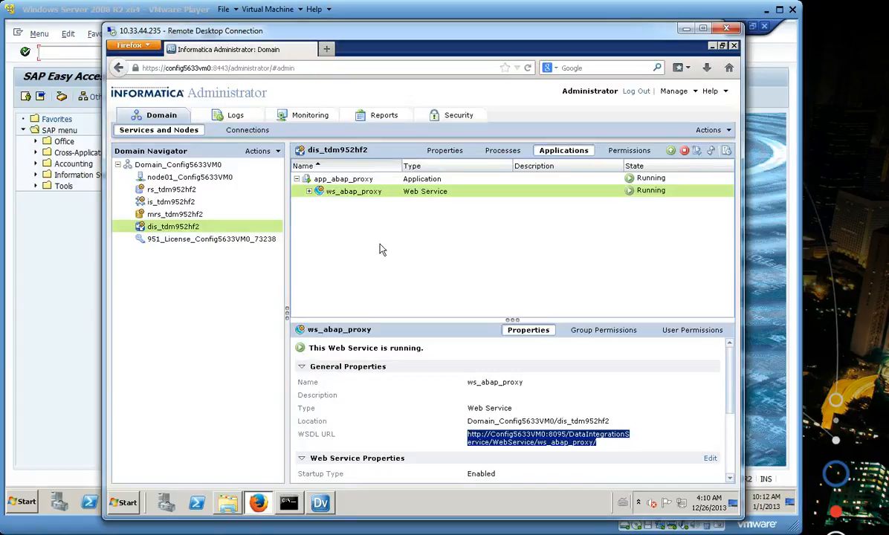
mouse_move(464, 204)
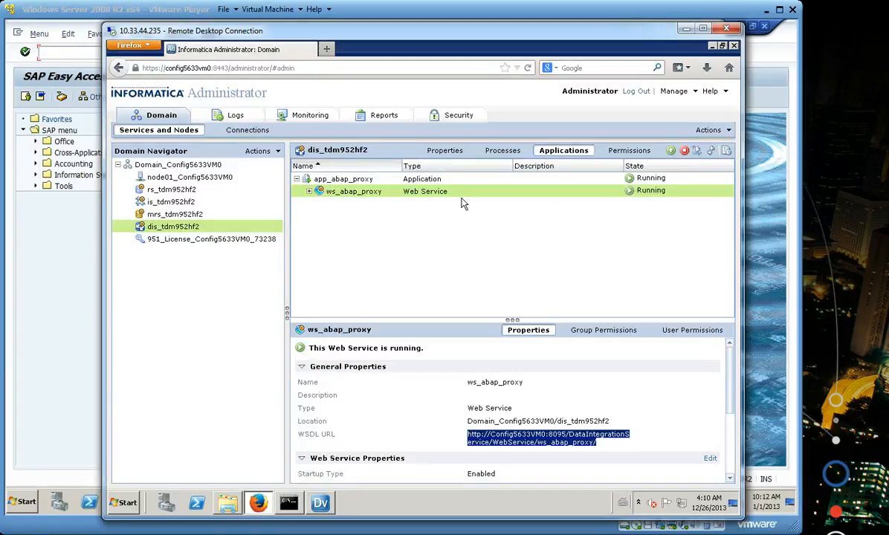
mouse_move(387, 206)
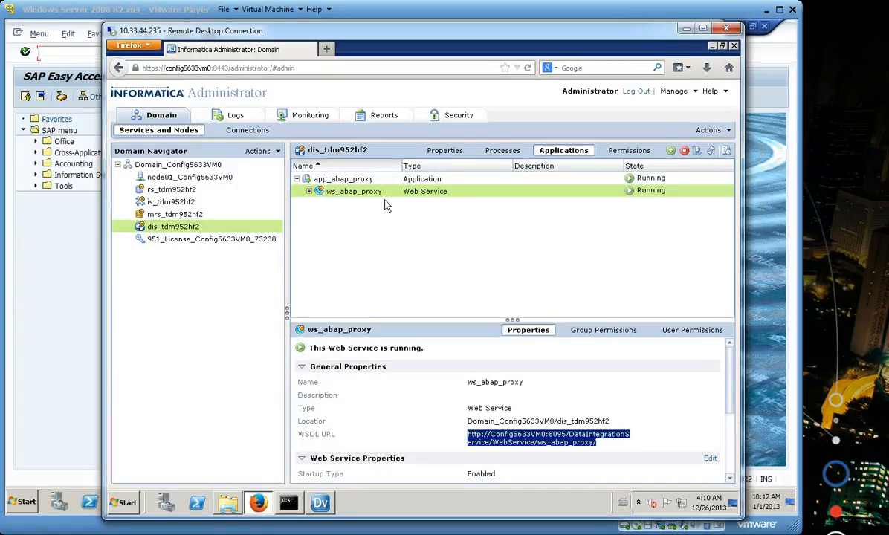
mouse_move(550, 418)
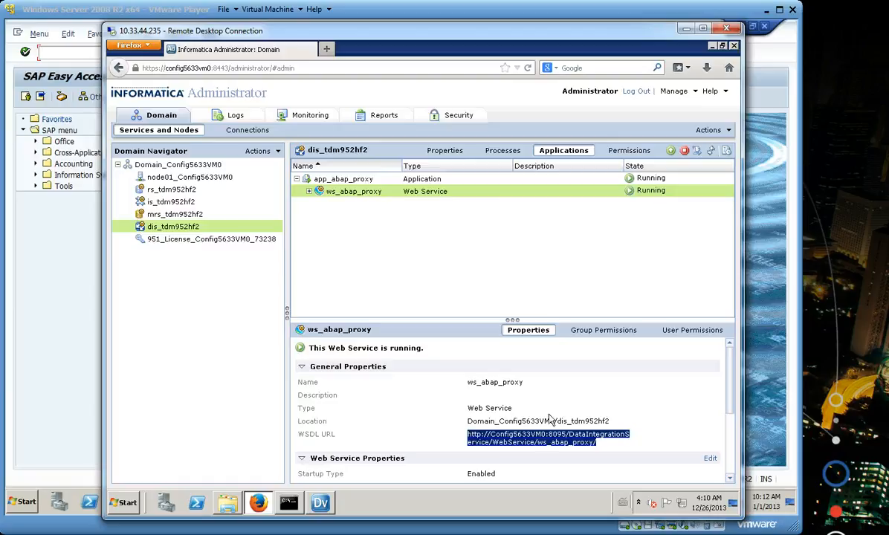
mouse_move(606, 450)
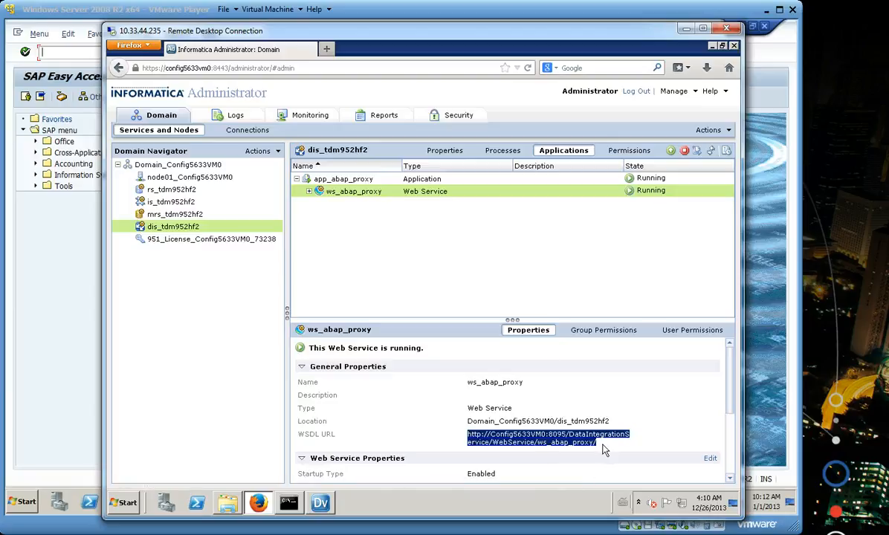
mouse_move(316, 450)
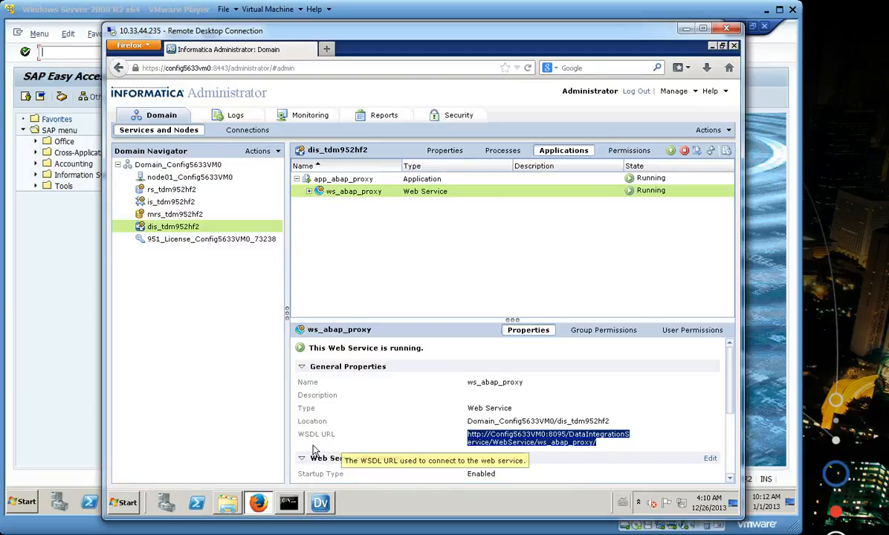
mouse_move(593, 452)
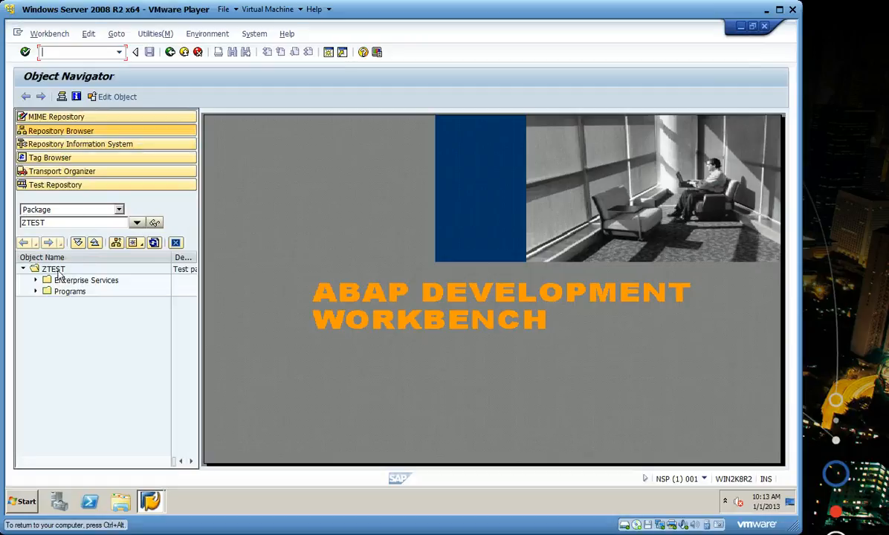
- Start an Enterprise Service in package ZTEST as a Service Consumer sourced from a URL/HTTP destination
right_click(54, 268)
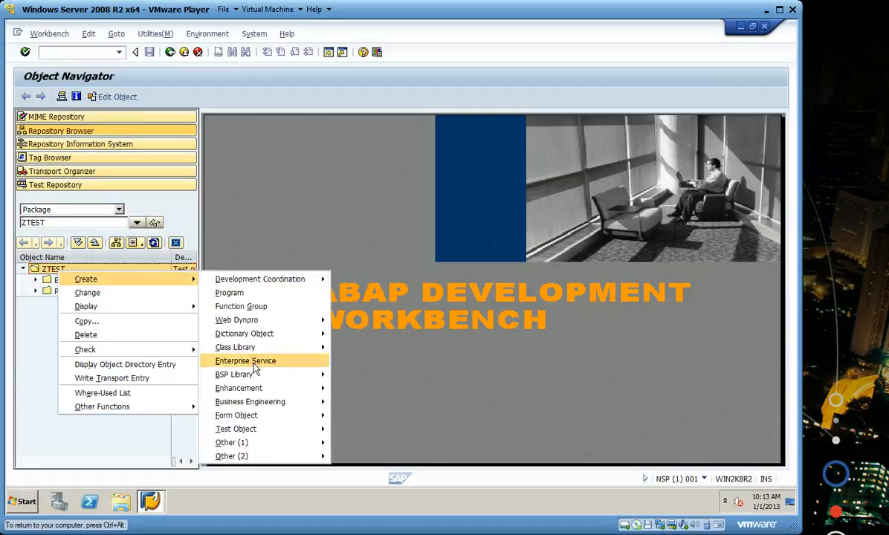
left_click(245, 360)
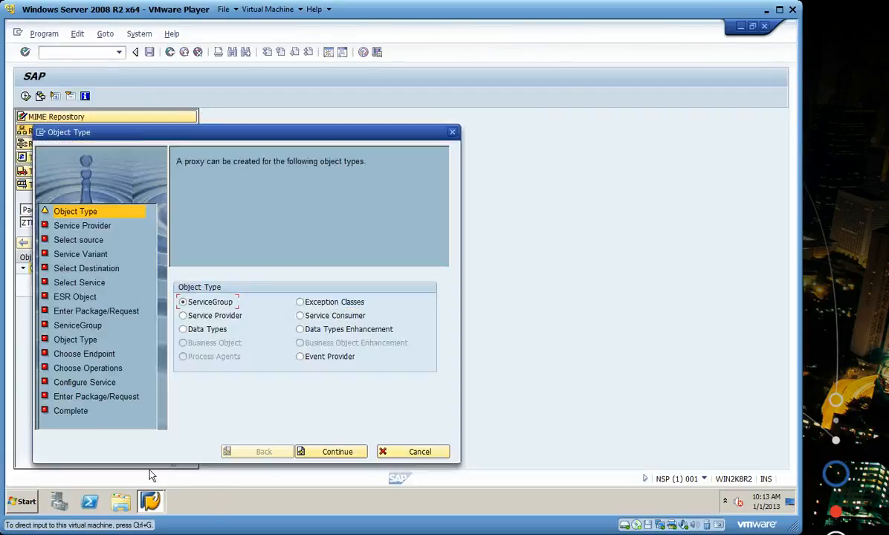
mouse_move(299, 319)
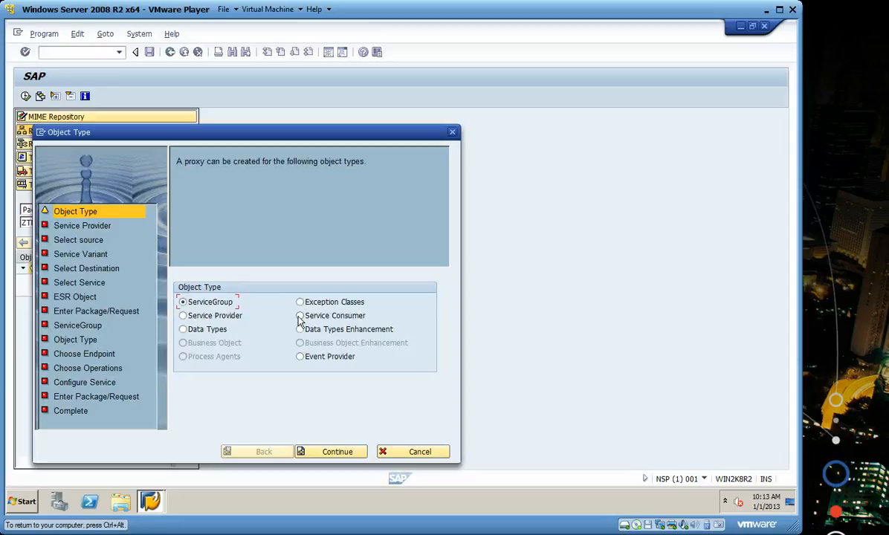
left_click(300, 316)
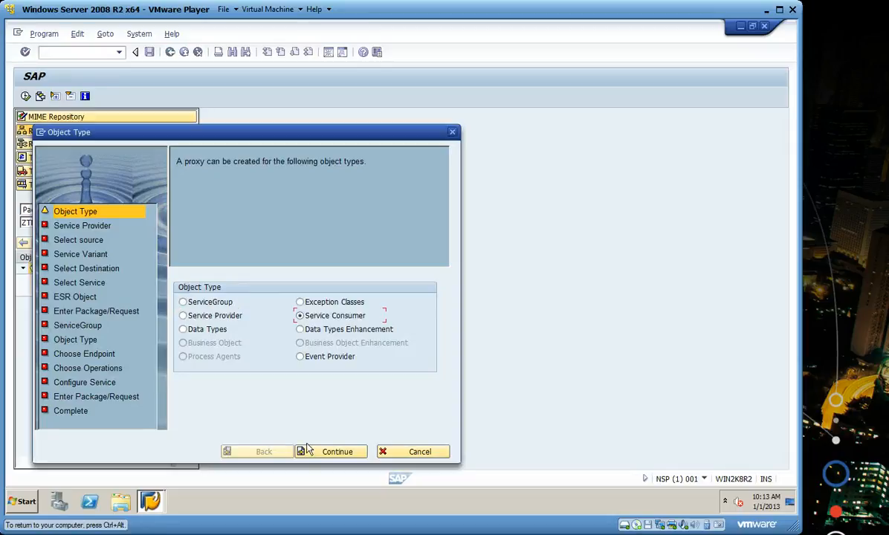
left_click(337, 451)
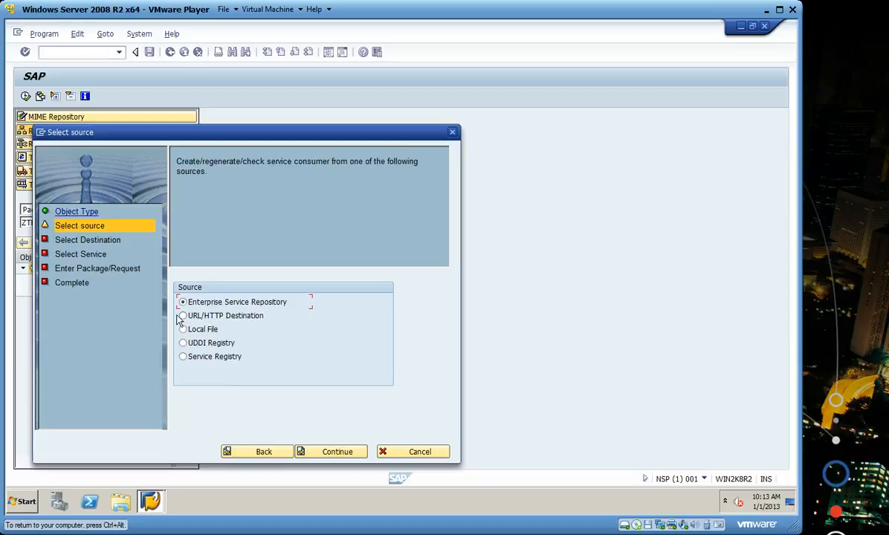
left_click(183, 315)
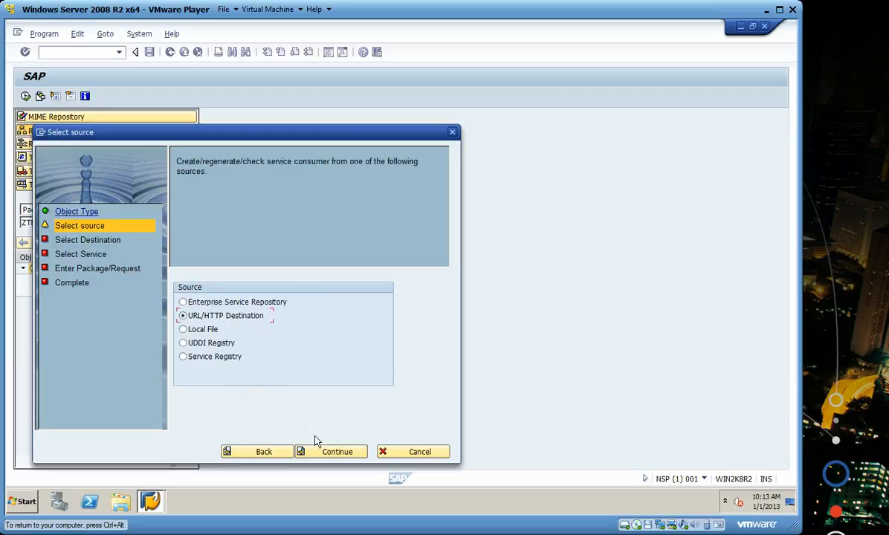
left_click(338, 451)
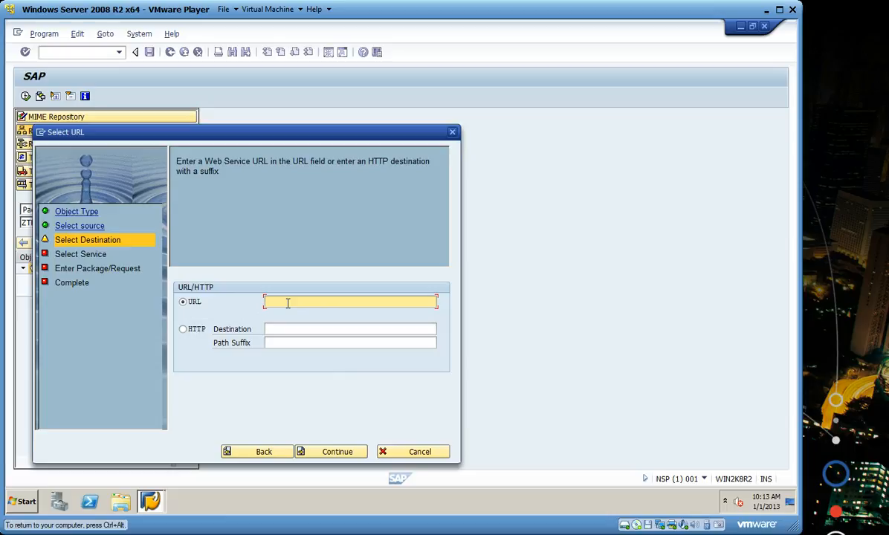
mouse_move(286, 356)
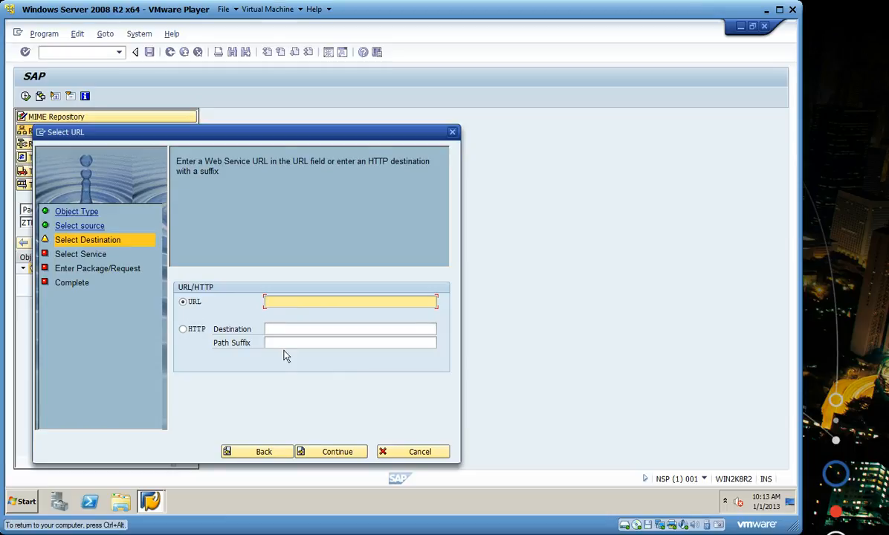
mouse_move(446, 516)
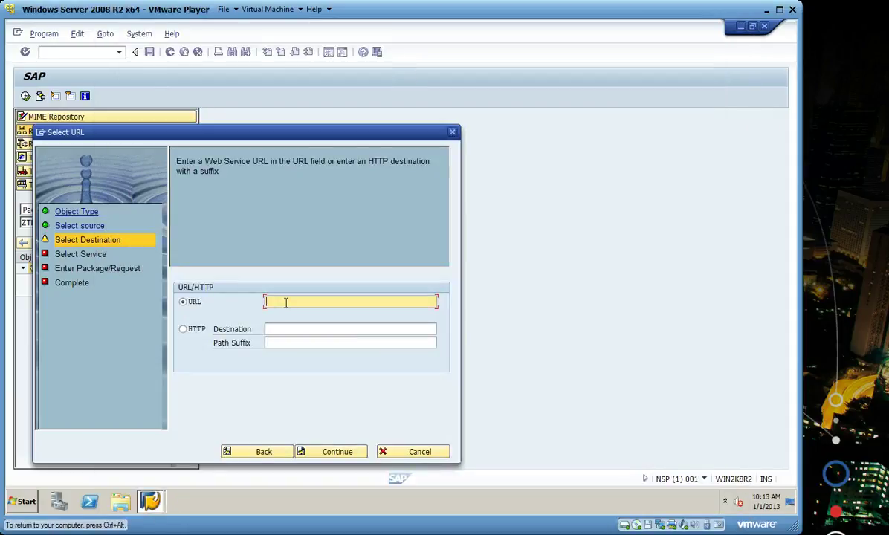
- Enter the ws_abap_proxy WSDL URL on the Data Integration Service and continue to package details
type("aIntegrationService/WebService/ws_abap_proxy/")
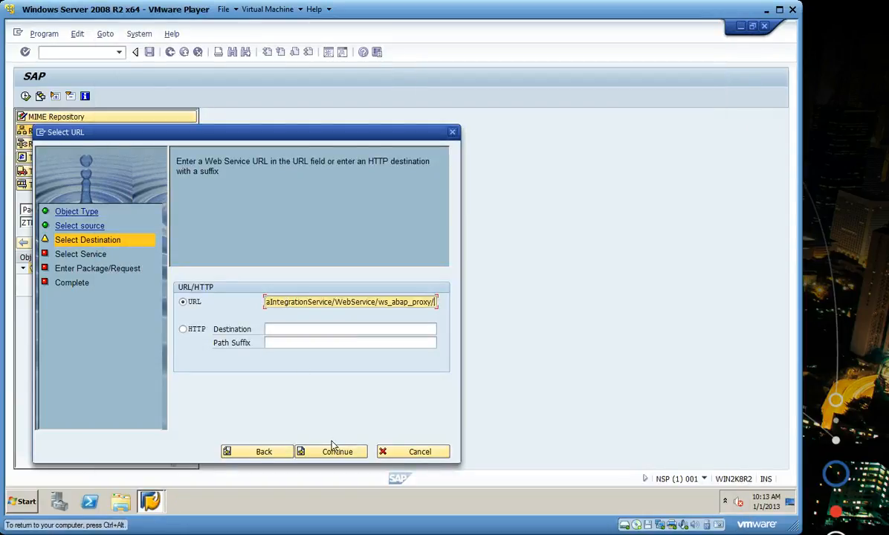
left_click(337, 452)
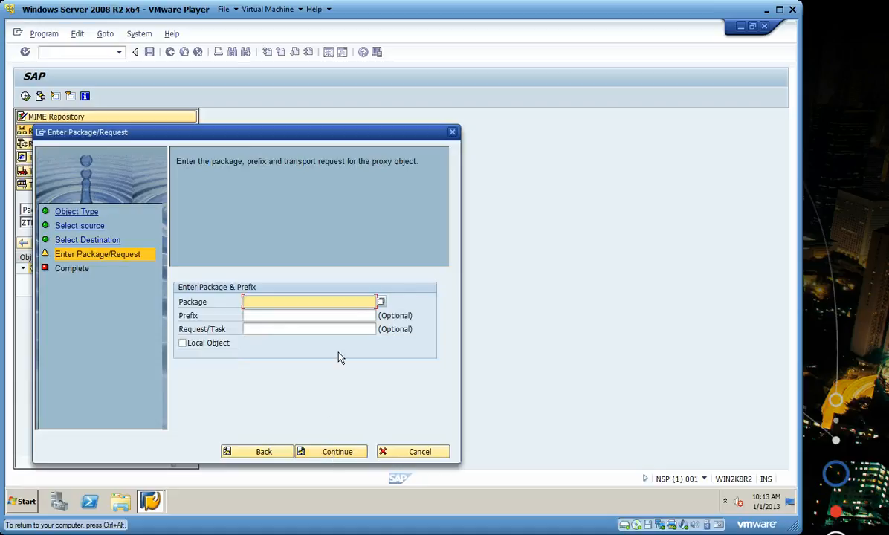
- Generate consumer proxy ZWSCO_WS_ABAP_PROXY_PORT_TYPE in package ZTEST with prefix ZWS and request NSPK900006
type("ZTEST")
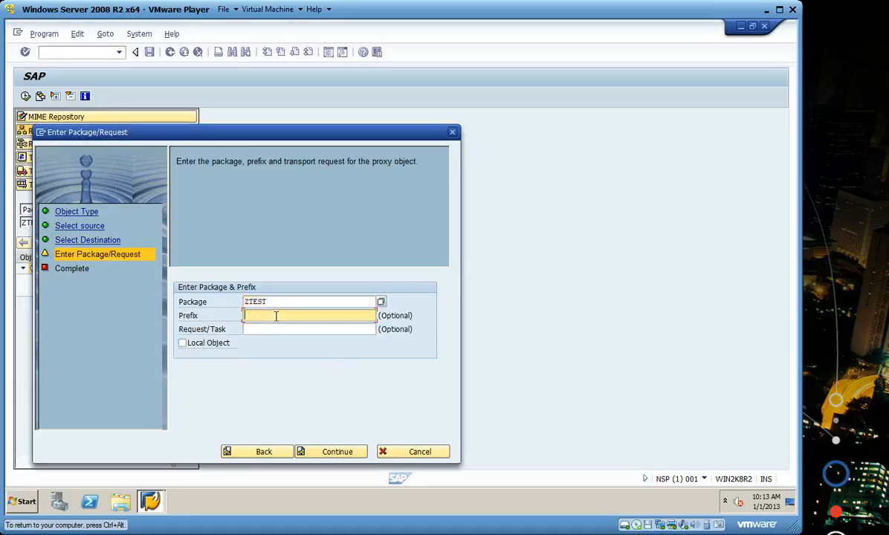
type("ZWS")
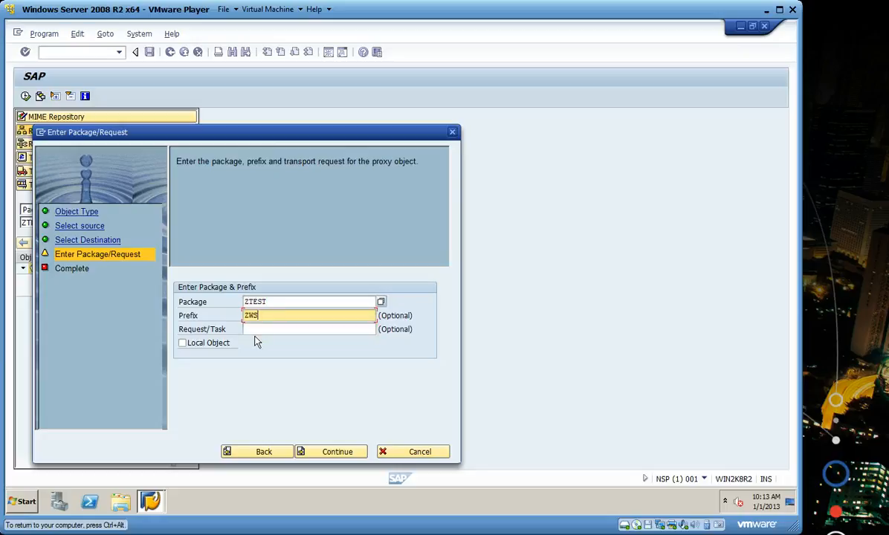
left_click(309, 329)
type("NSPK900006")
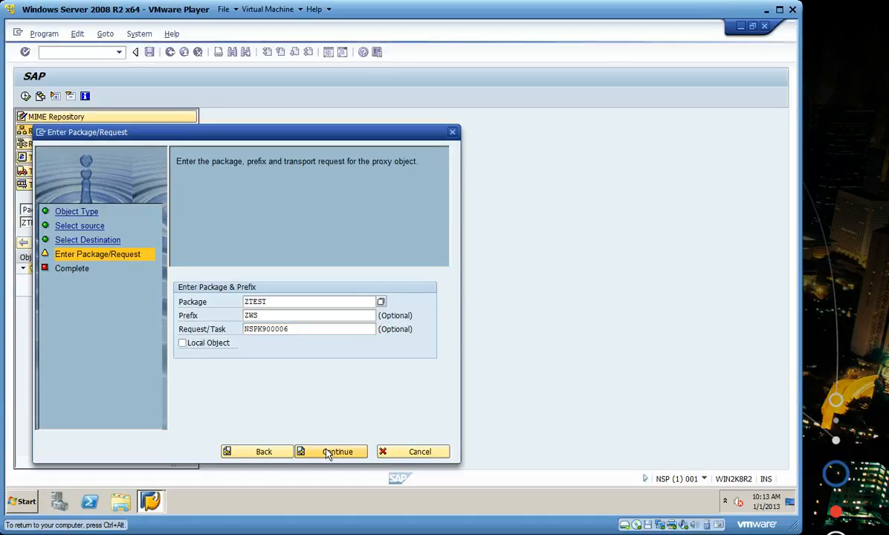
left_click(337, 451)
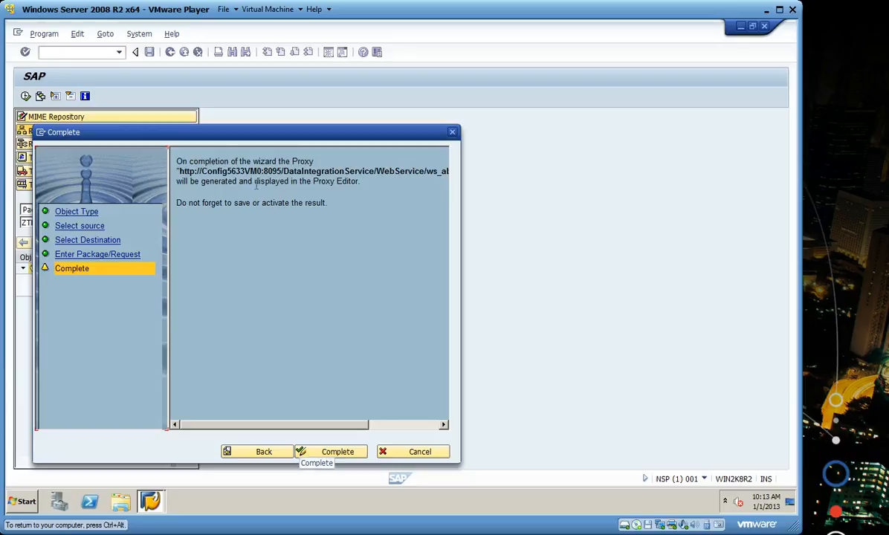
mouse_move(277, 225)
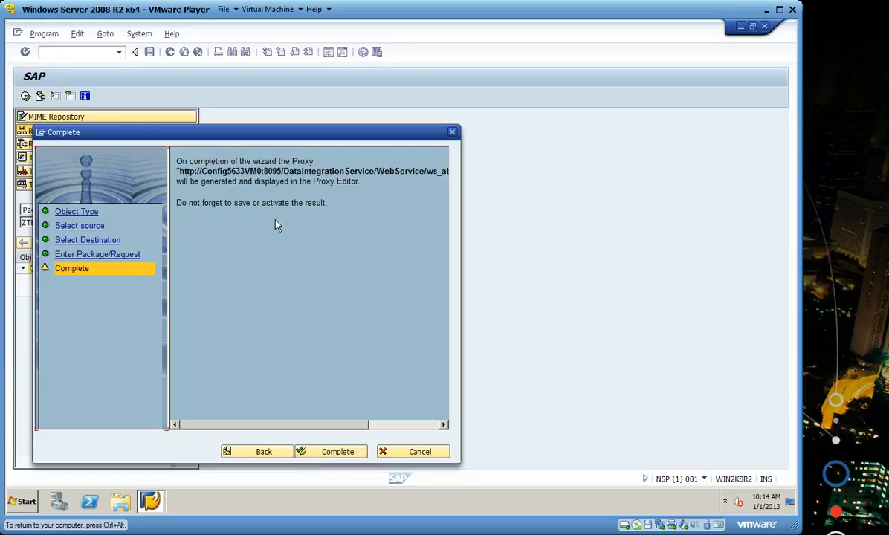
mouse_move(289, 198)
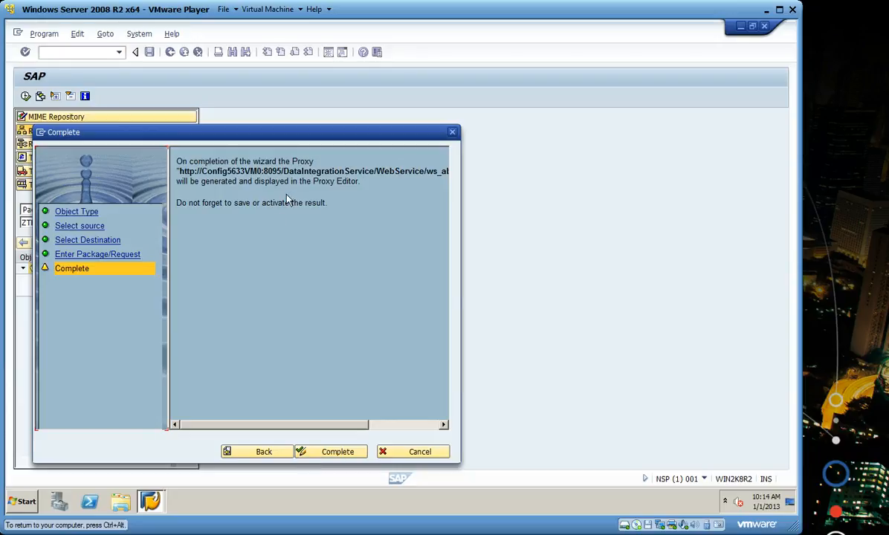
mouse_move(317, 192)
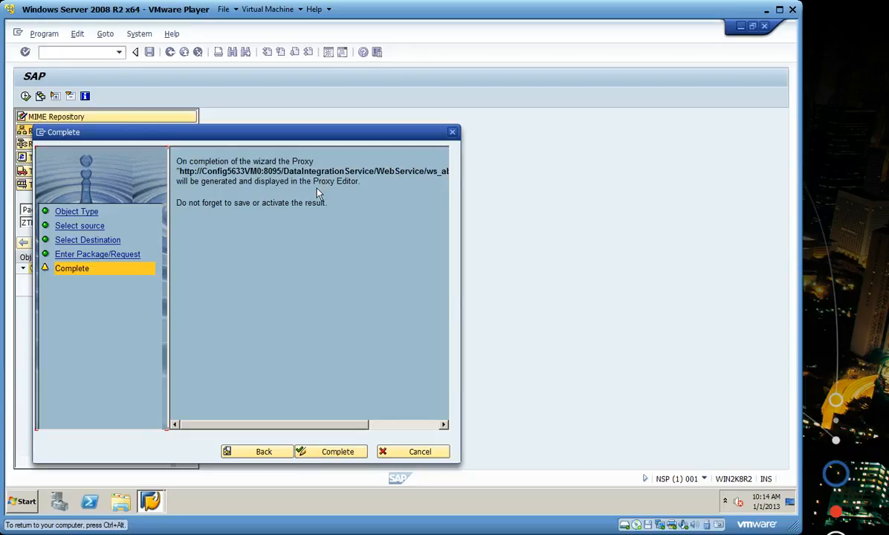
mouse_move(338, 452)
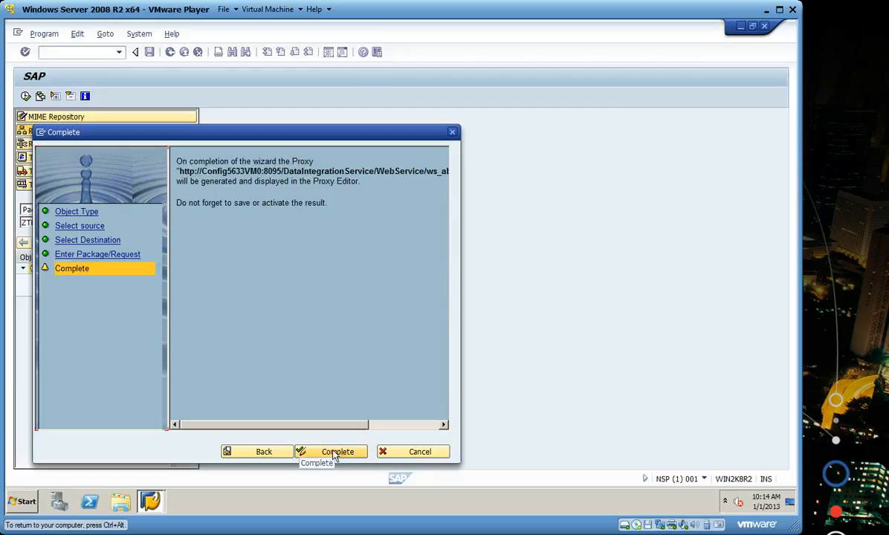
left_click(337, 451)
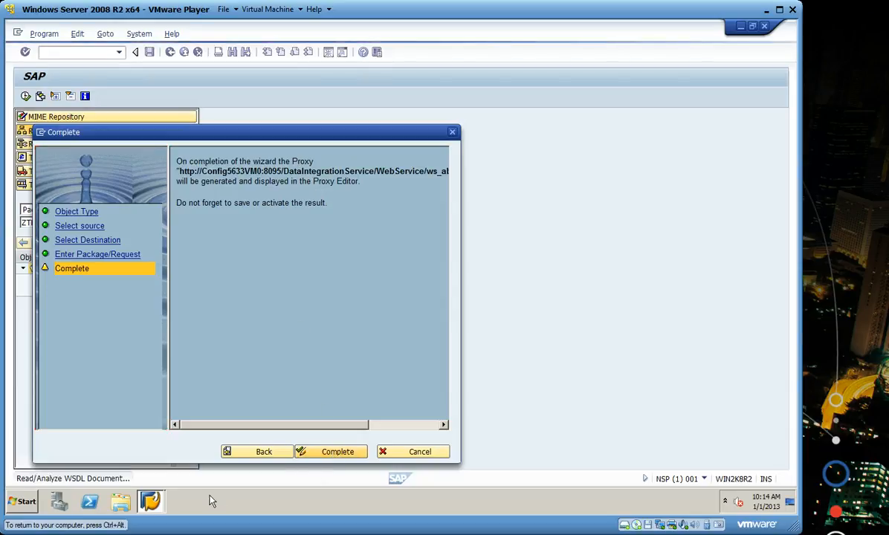
left_click(338, 451)
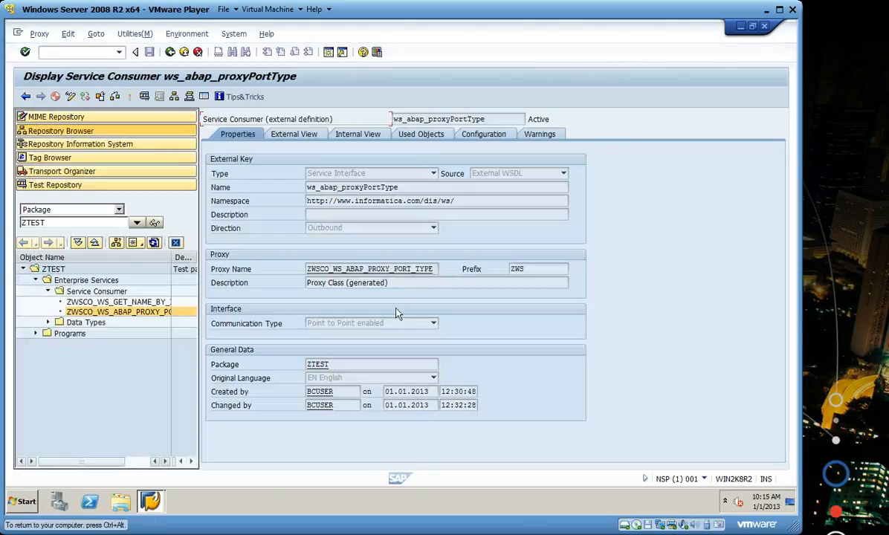
mouse_move(364, 296)
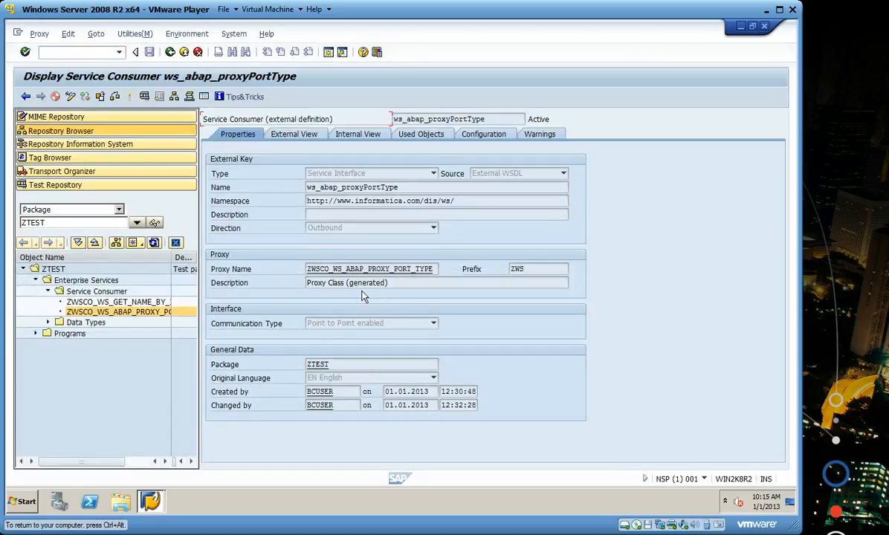
mouse_move(256, 395)
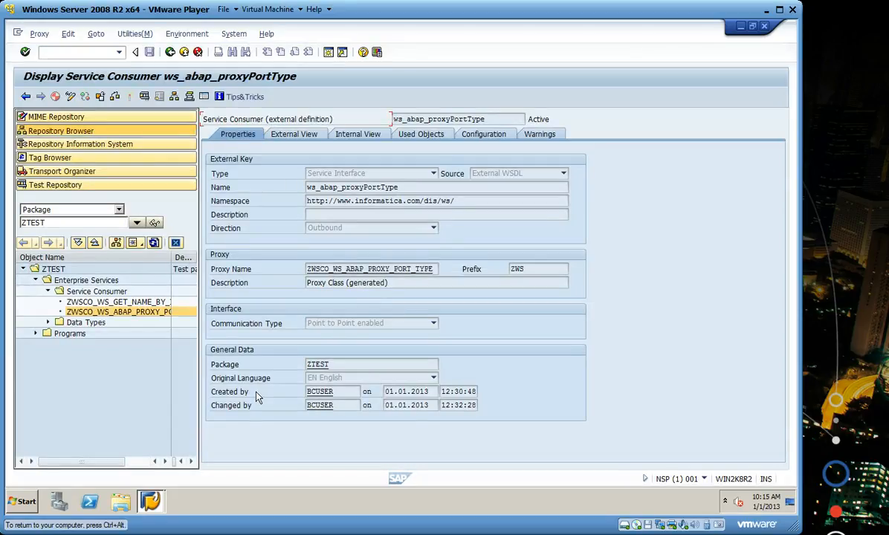
left_click(152, 501)
type("/")
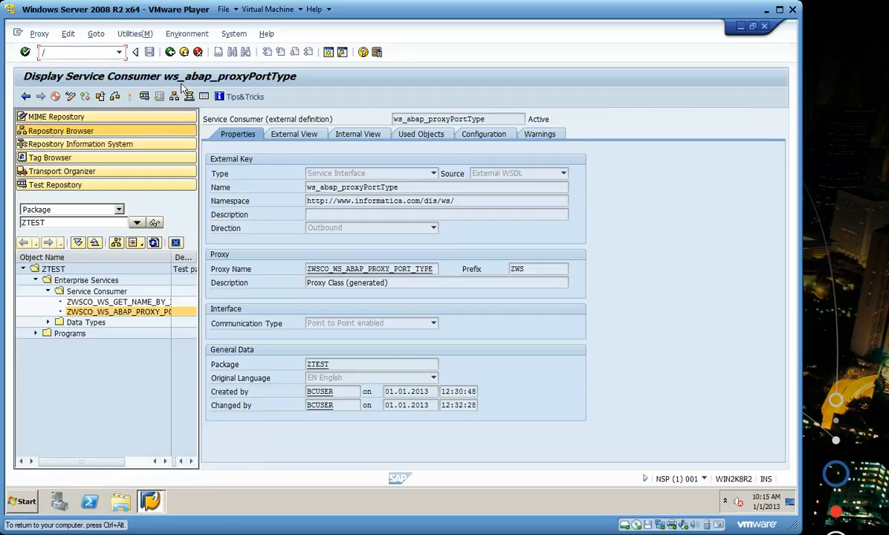
- In logical port maintenance, select proxy class ZWSCO_WS_ABAP_PROXY_PORT_TYPE and enter port ZP02 as the default port
type("olpco")
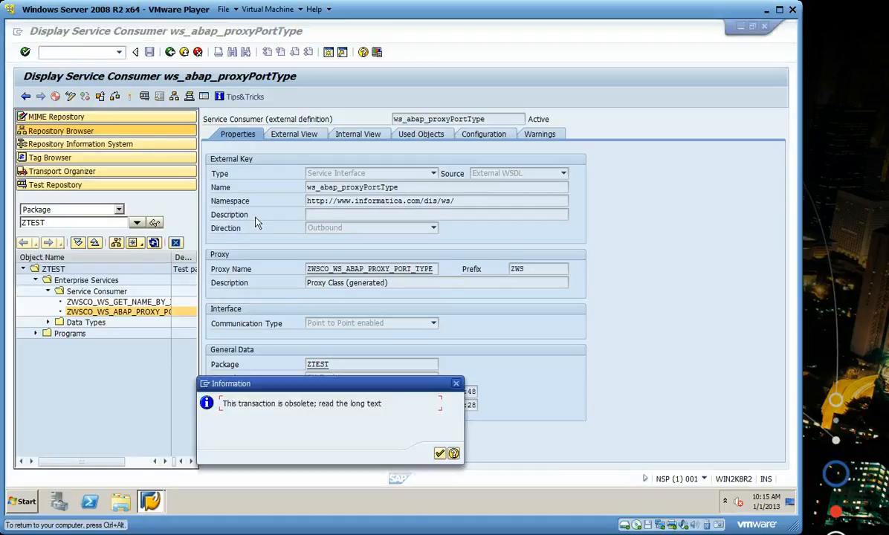
left_click(440, 454)
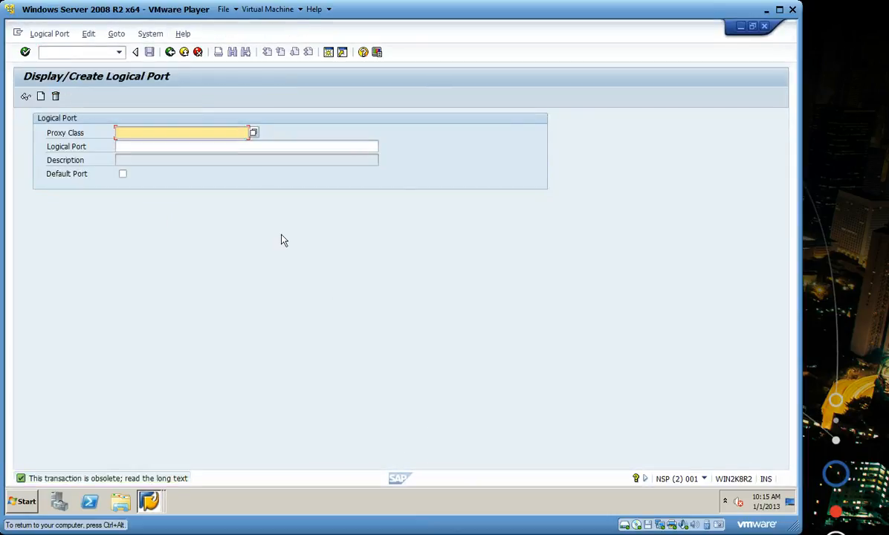
left_click(253, 132)
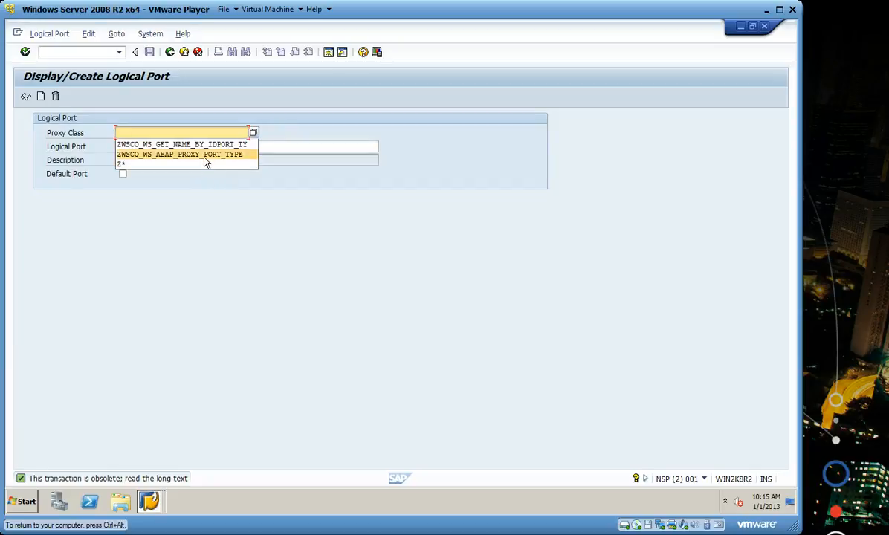
left_click(181, 153)
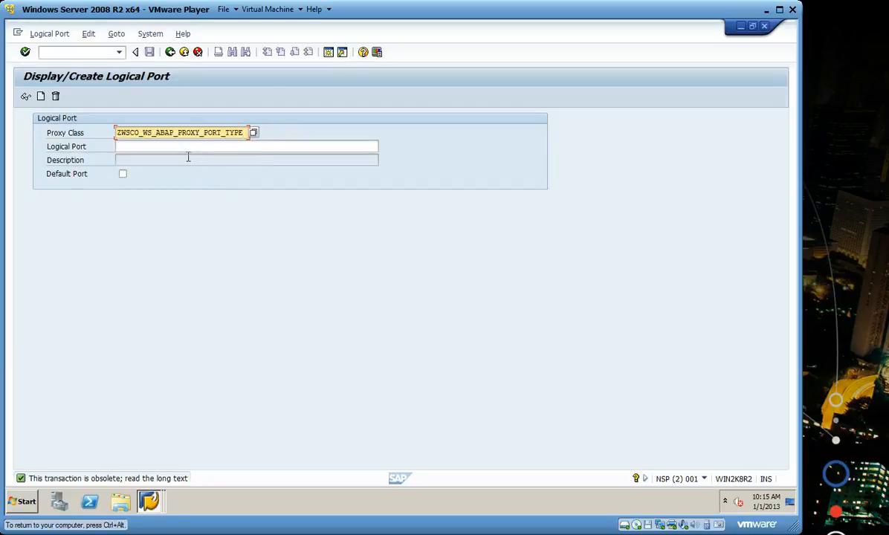
type("ZP")
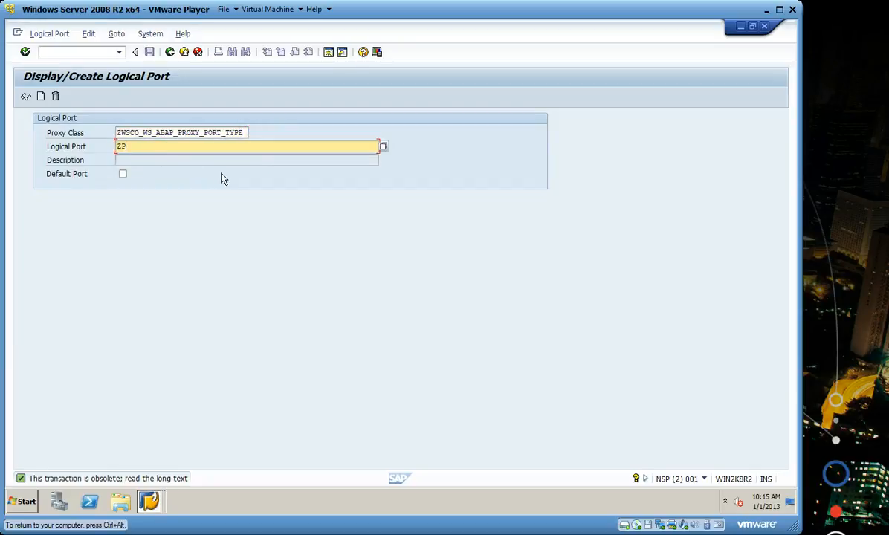
type("02")
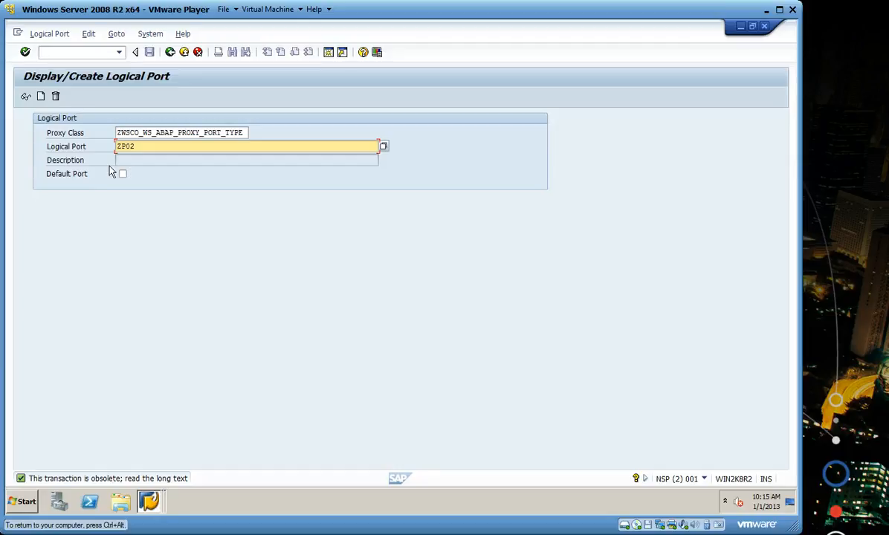
left_click(122, 173)
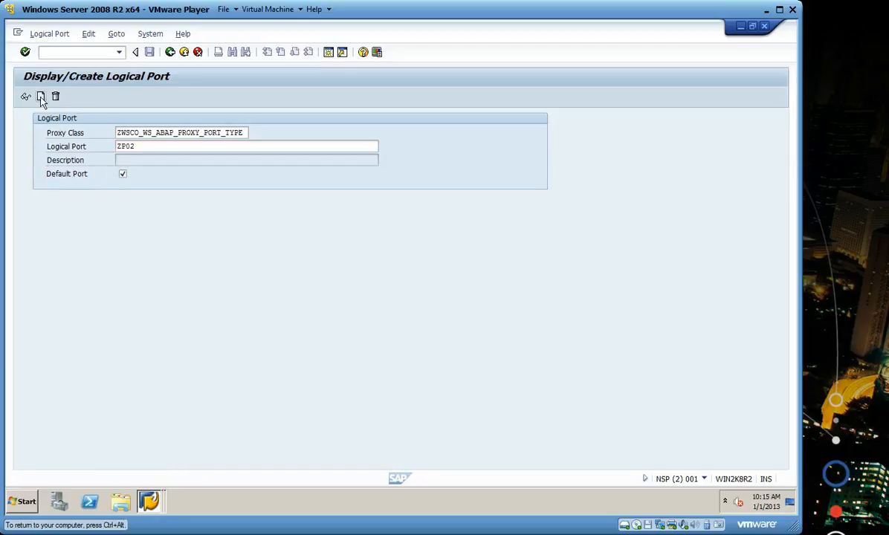
left_click(41, 96)
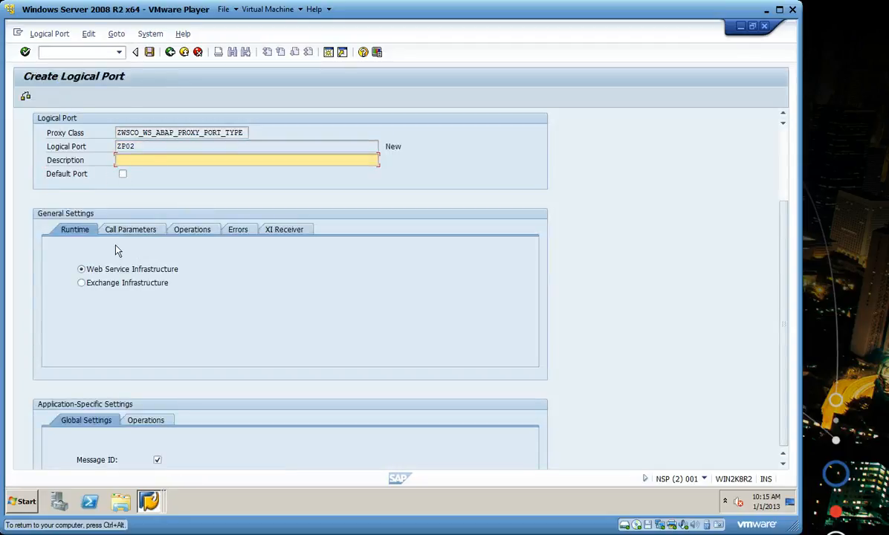
type("x")
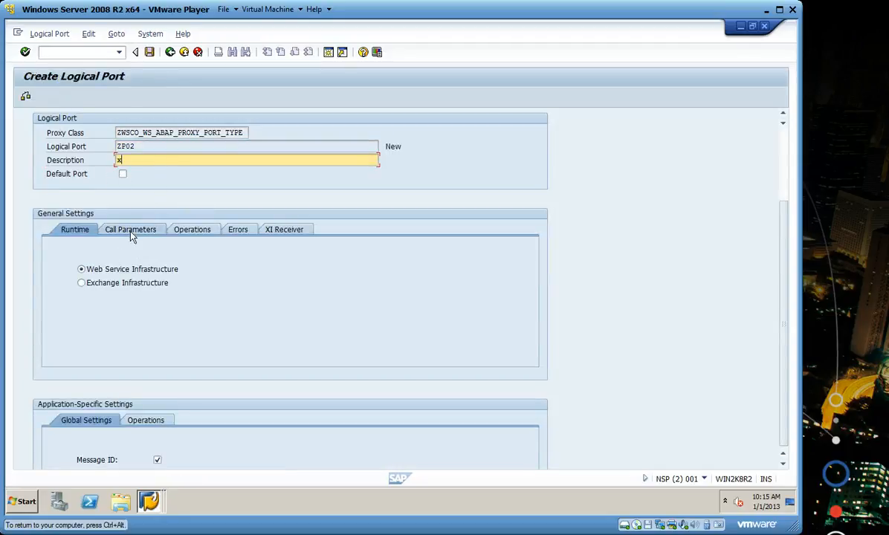
left_click(131, 229)
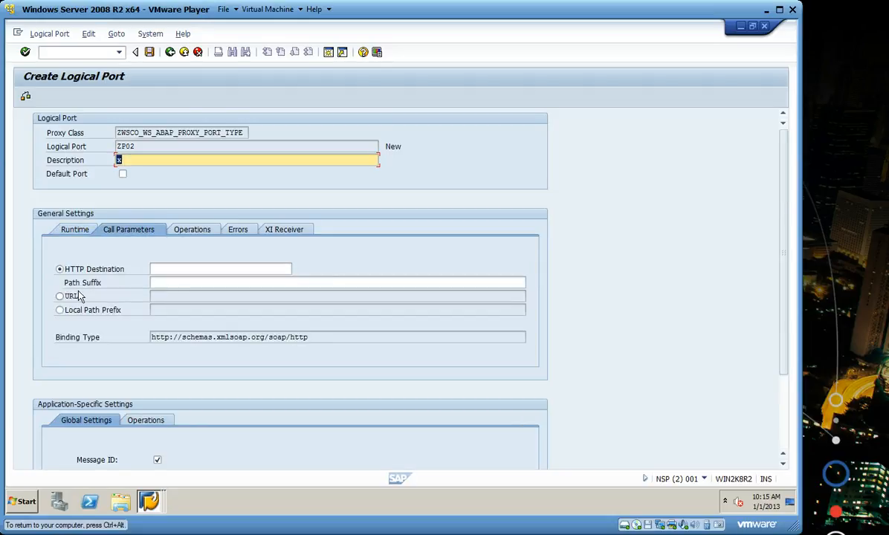
left_click(59, 296)
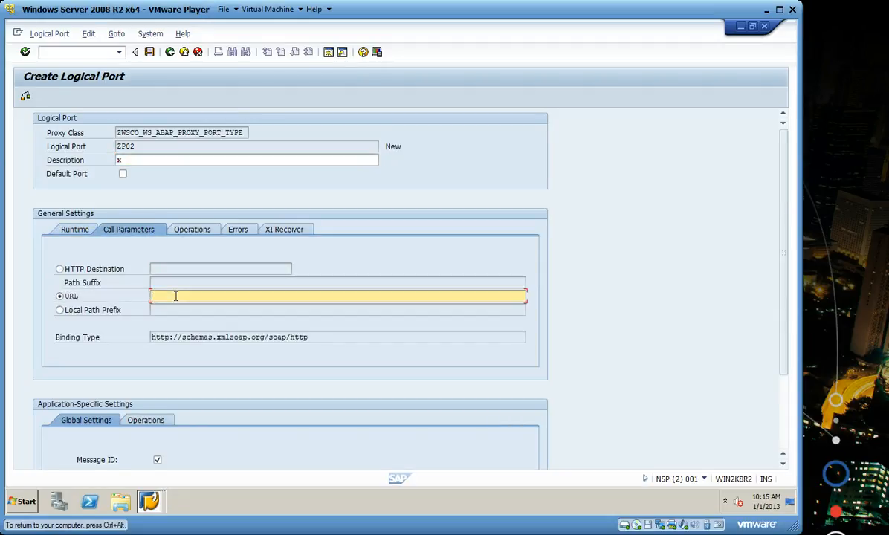
type("http://Config5633VM0:8095/DataIntegrationService/WebService/ws_abap_proxy/")
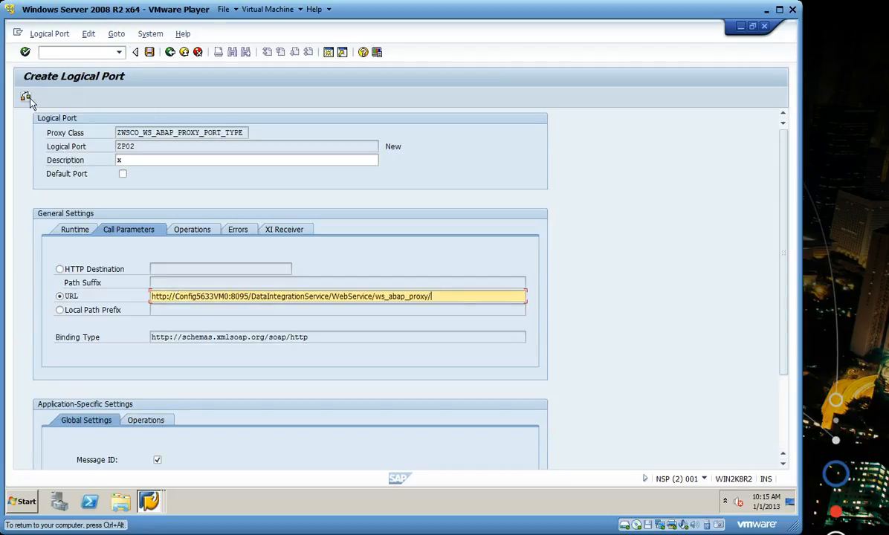
left_click(25, 96)
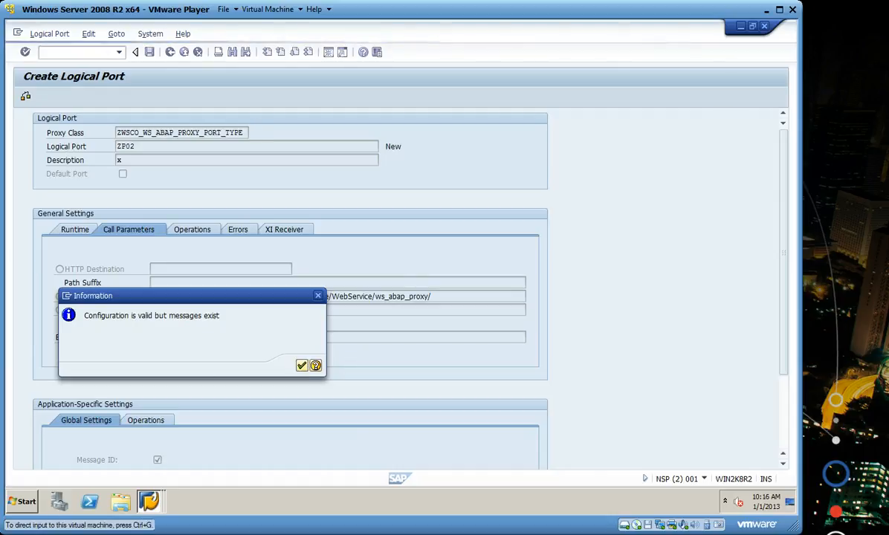
- Review the check messages, close the log and save logical port ZP02
left_click(301, 365)
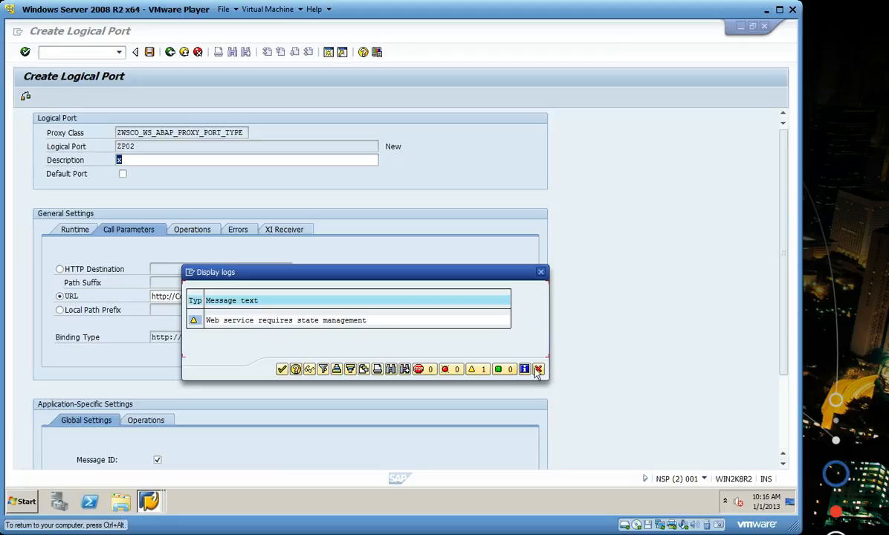
left_click(539, 370)
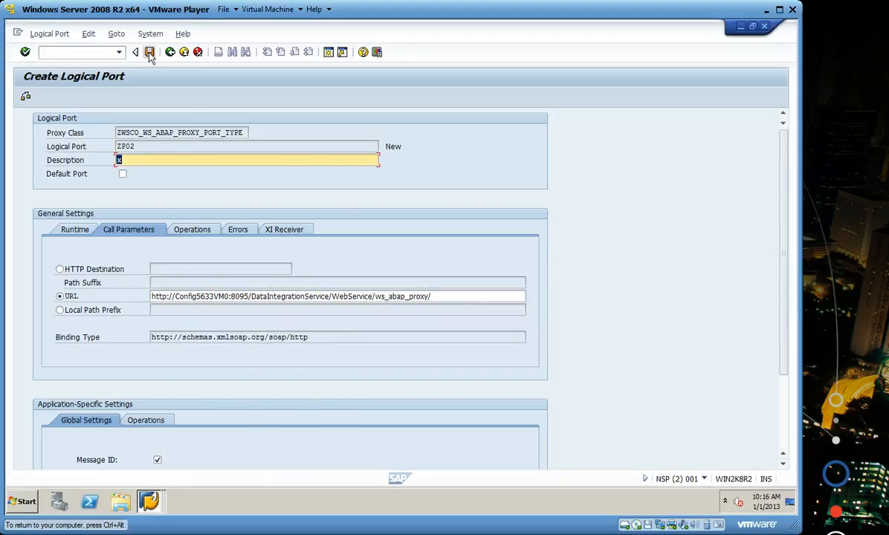
mouse_move(150, 51)
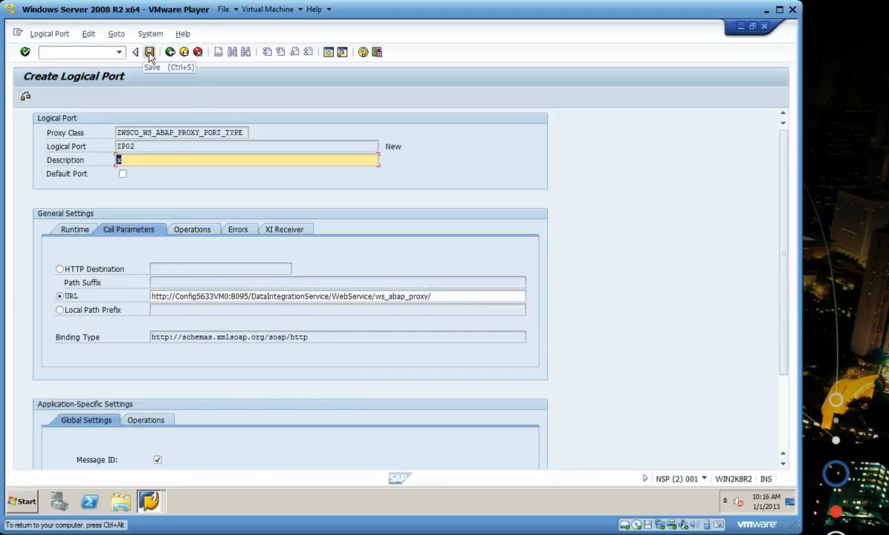
left_click(149, 51)
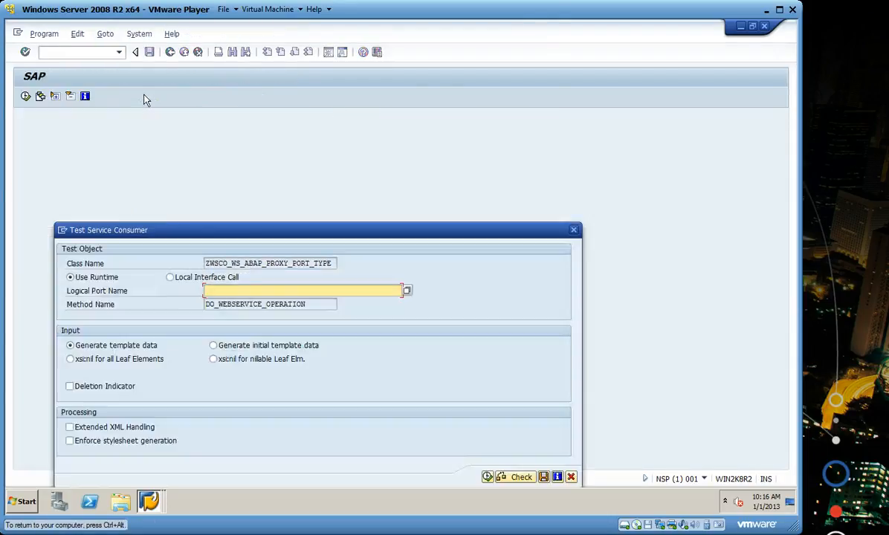
- Enter logical port ZP01 in Test Service Consumer and execute to display the request
type("z")
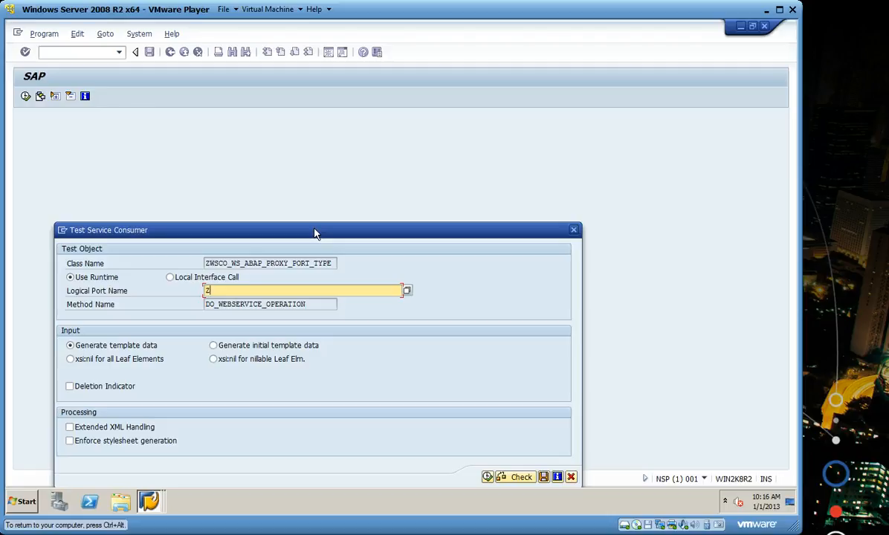
type("ZP01")
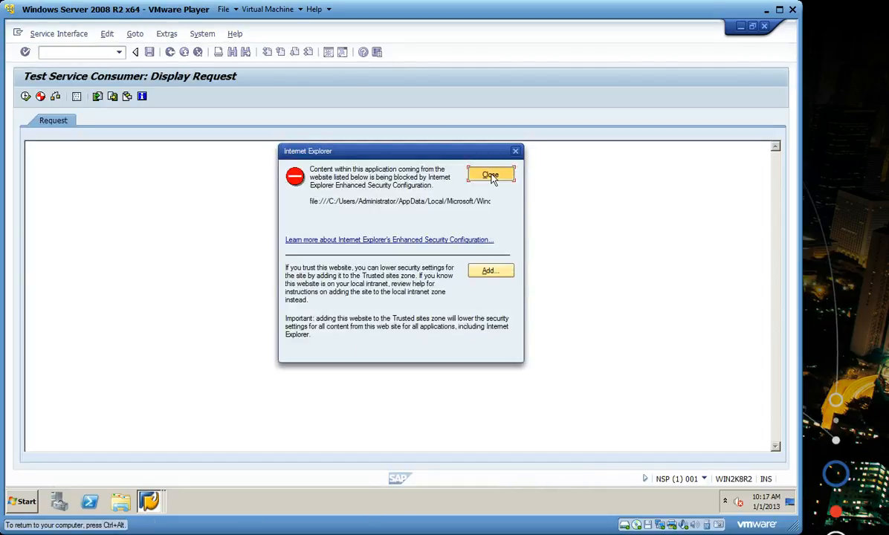
- Dismiss the Internet Explorer security warning to reveal the do_webservice request XML with IDs 1 and 2
left_click(490, 175)
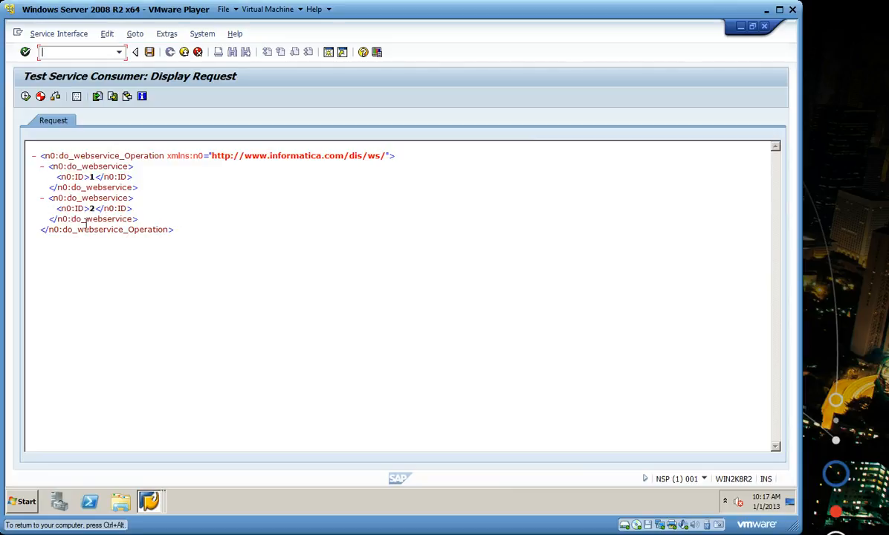
mouse_move(156, 191)
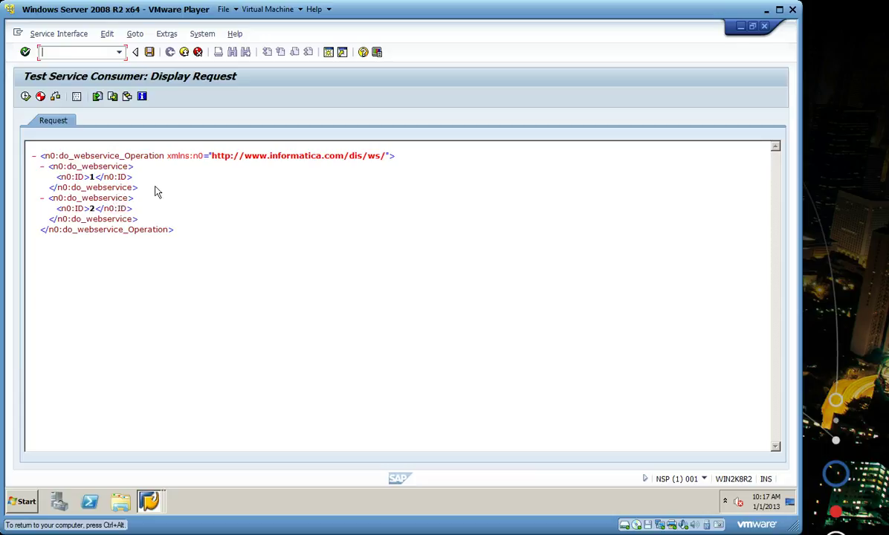
mouse_move(26, 96)
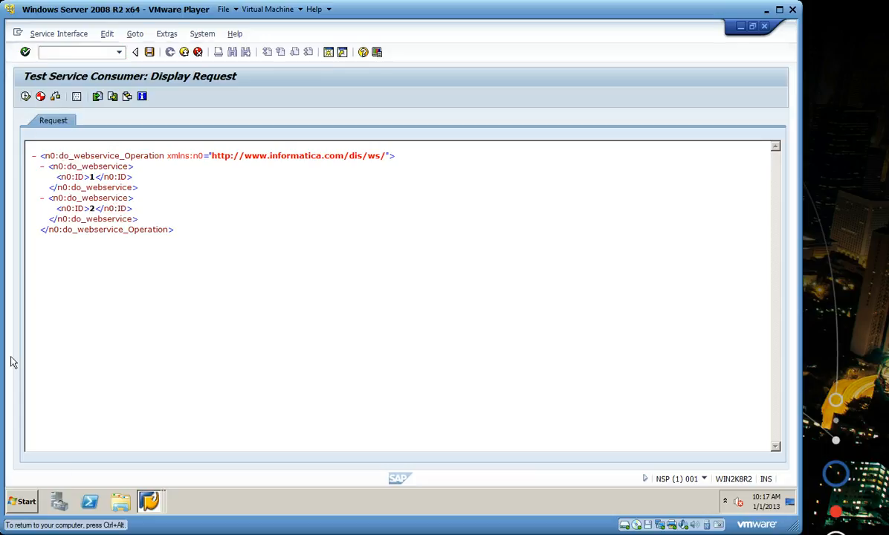
- Execute the test call and review the response returning WORKBENCH for ID 1 and CUSTOMIZING for ID 2
left_click(25, 96)
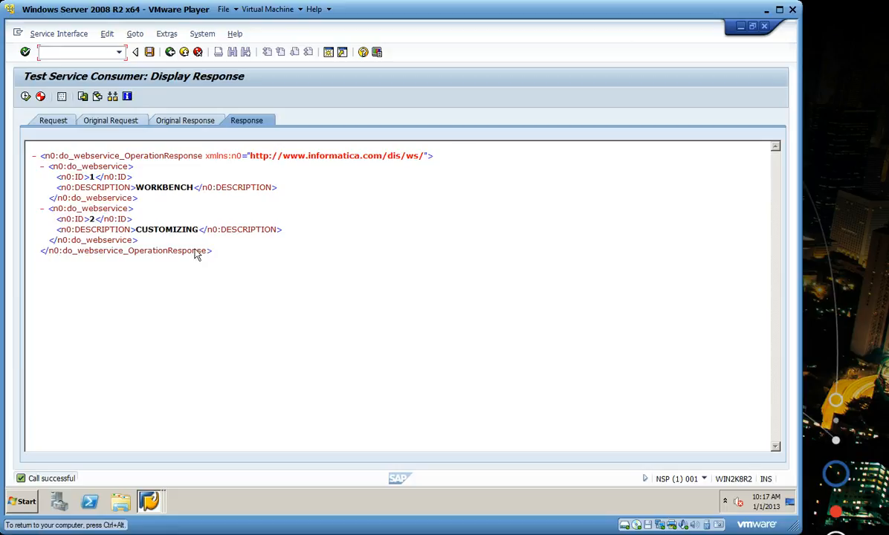
mouse_move(327, 209)
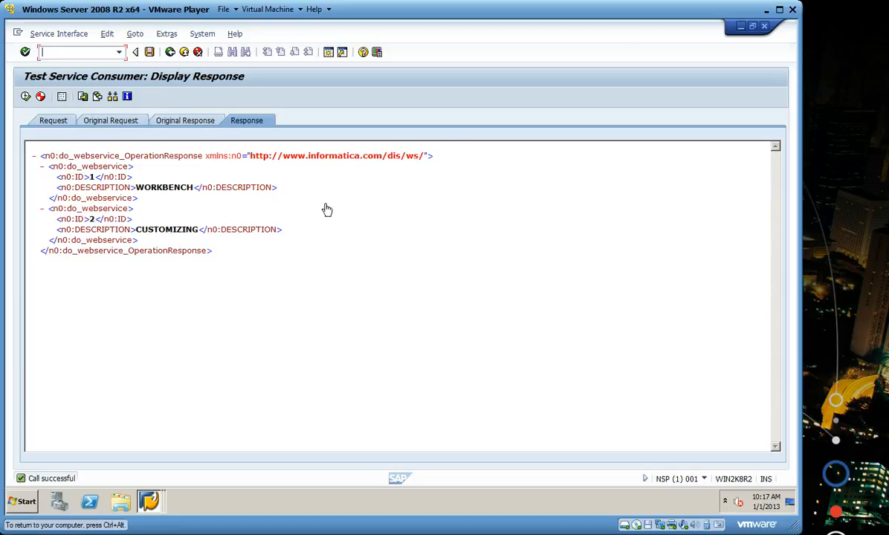
mouse_move(147, 245)
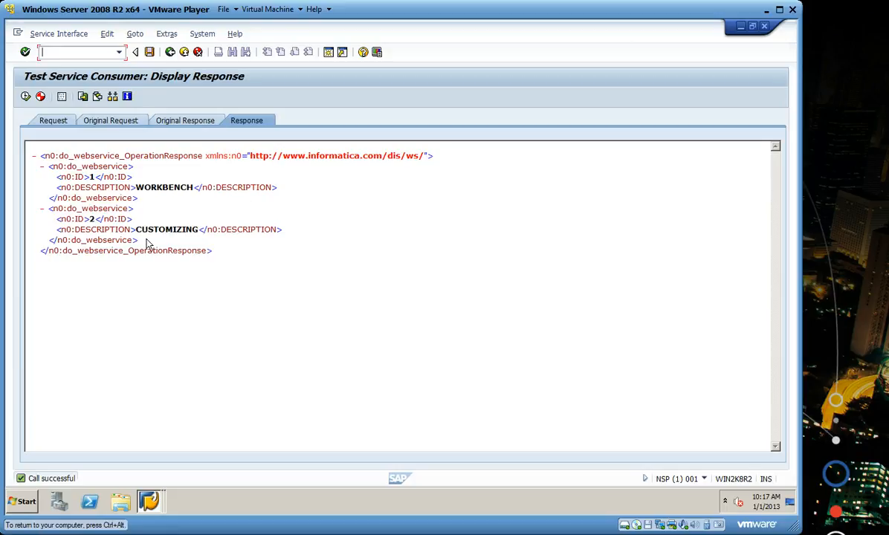
mouse_move(236, 242)
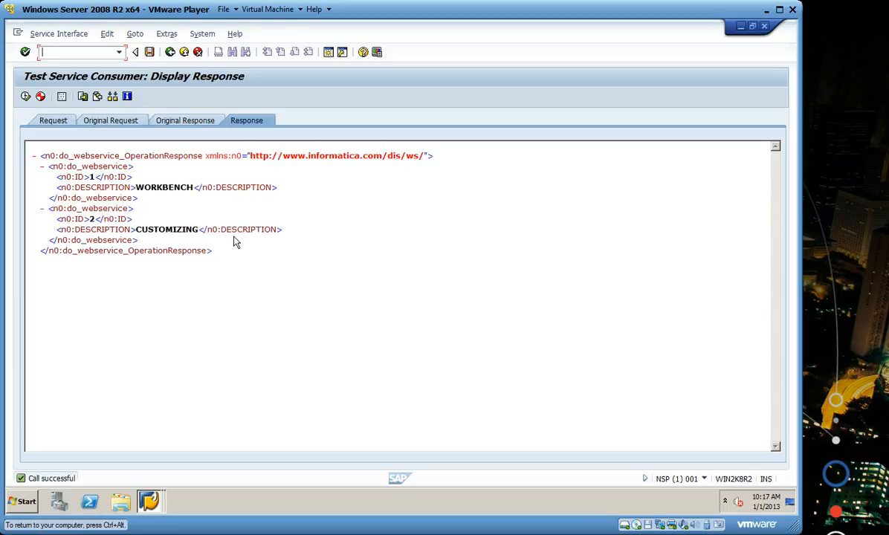
mouse_move(249, 239)
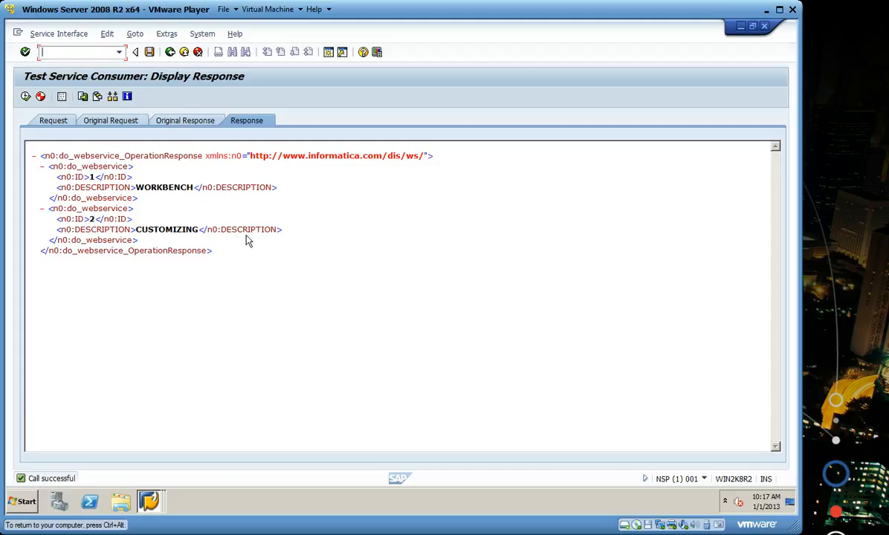